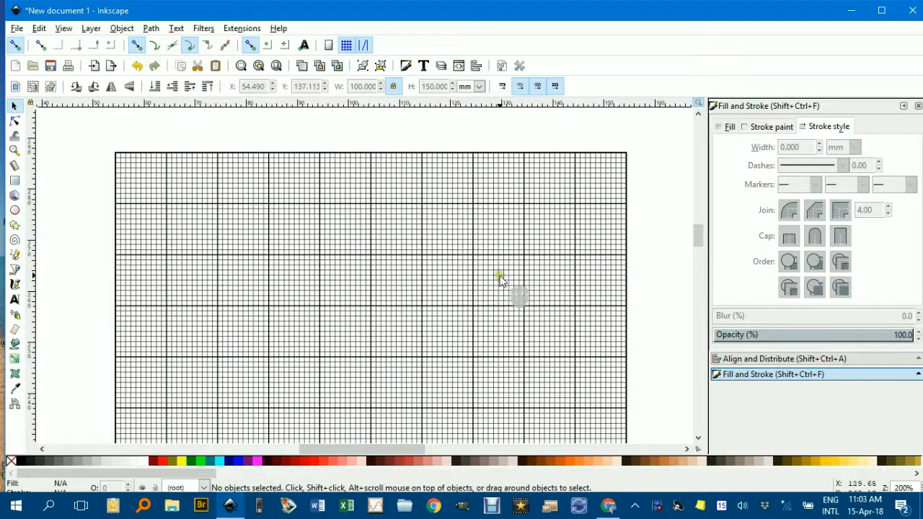
{"action": "mouse_move", "coordinate": [360, 200]}
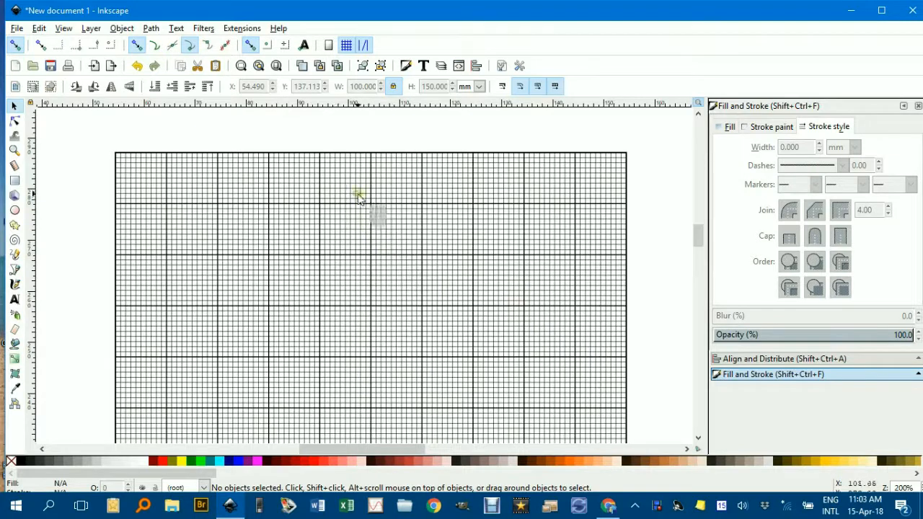
{"action": "mouse_move", "coordinate": [267, 139]}
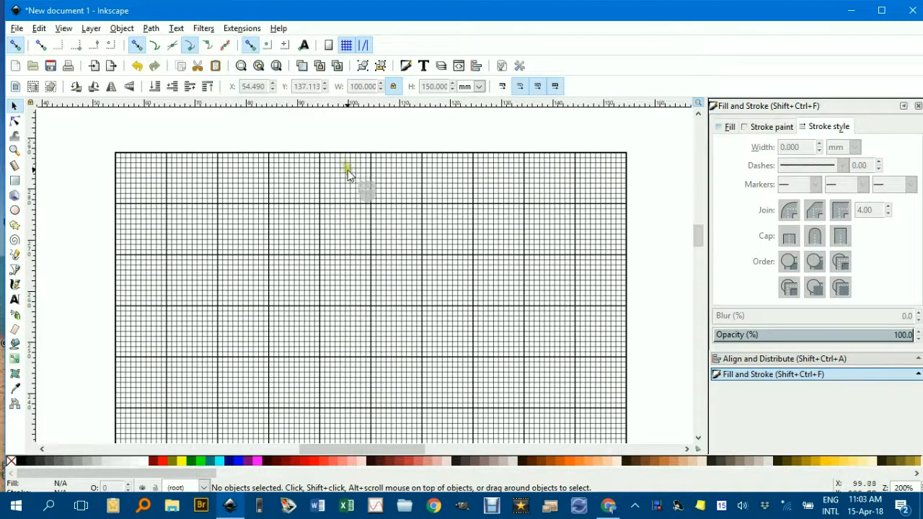
- Delete the old millimetre grid group so the page is blank
{"action": "left_click", "coordinate": [343, 182]}
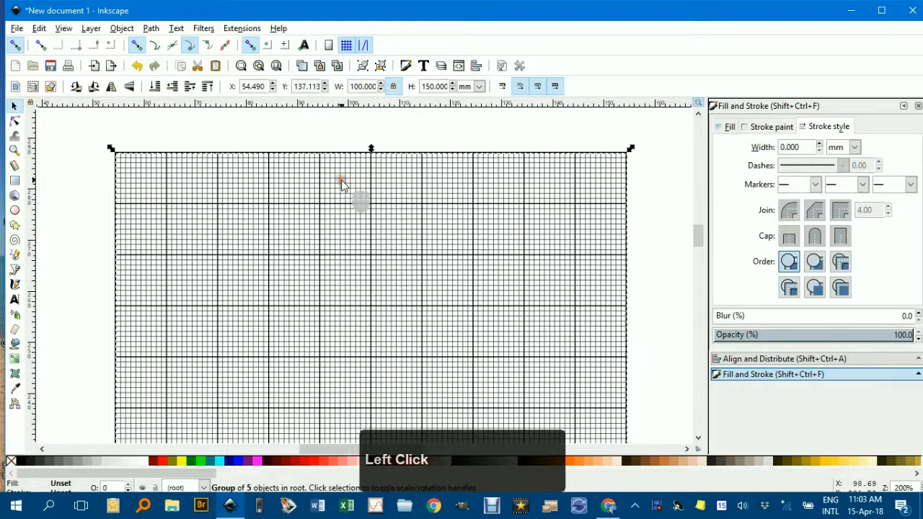
{"action": "key", "text": "Delete"}
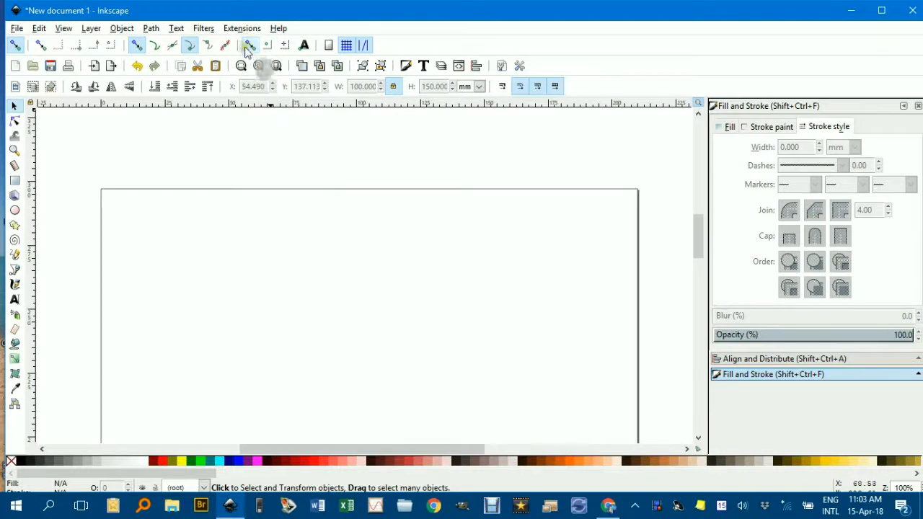
- Bring up the Cartesian Grid extension from Extensions > Render > Grids
{"action": "left_click", "coordinate": [242, 28]}
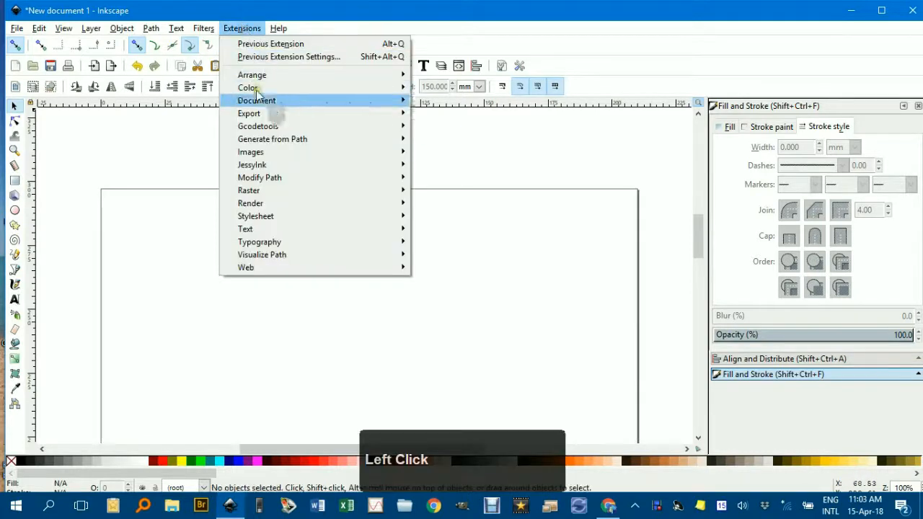
{"action": "mouse_move", "coordinate": [251, 202]}
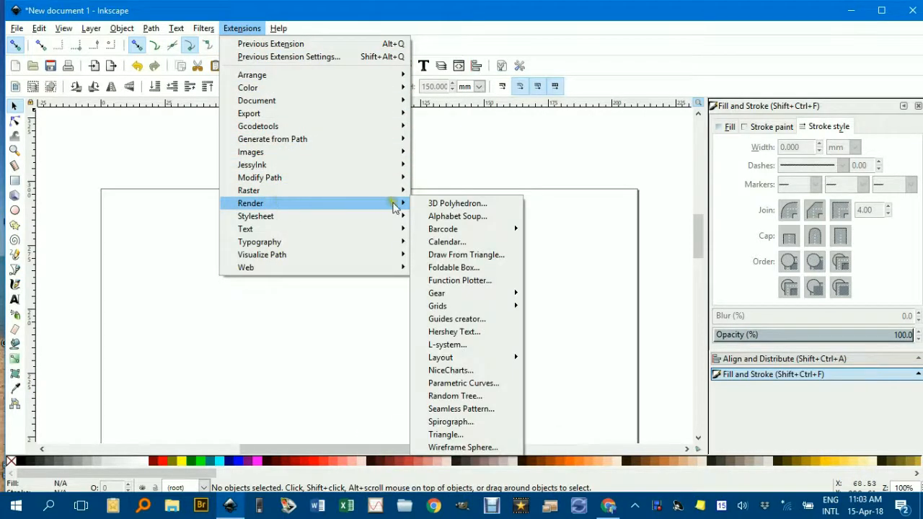
{"action": "mouse_move", "coordinate": [438, 305]}
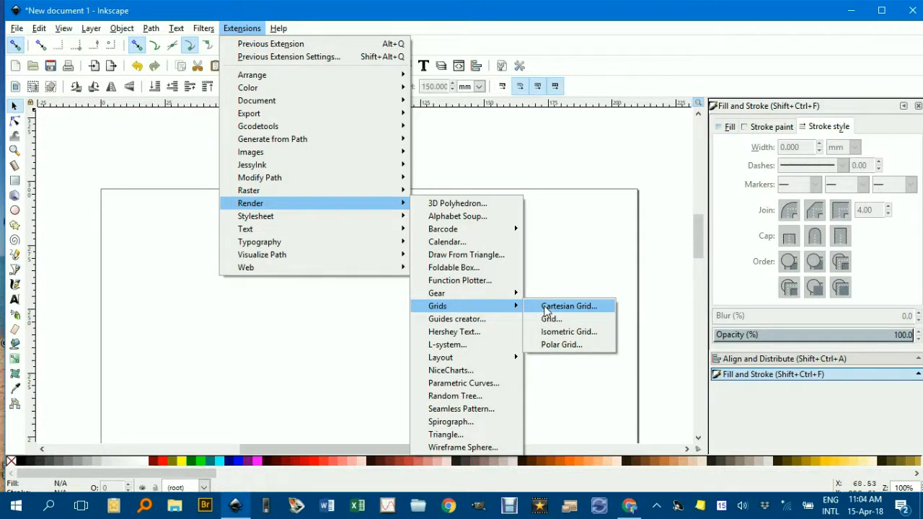
{"action": "left_click", "coordinate": [568, 306]}
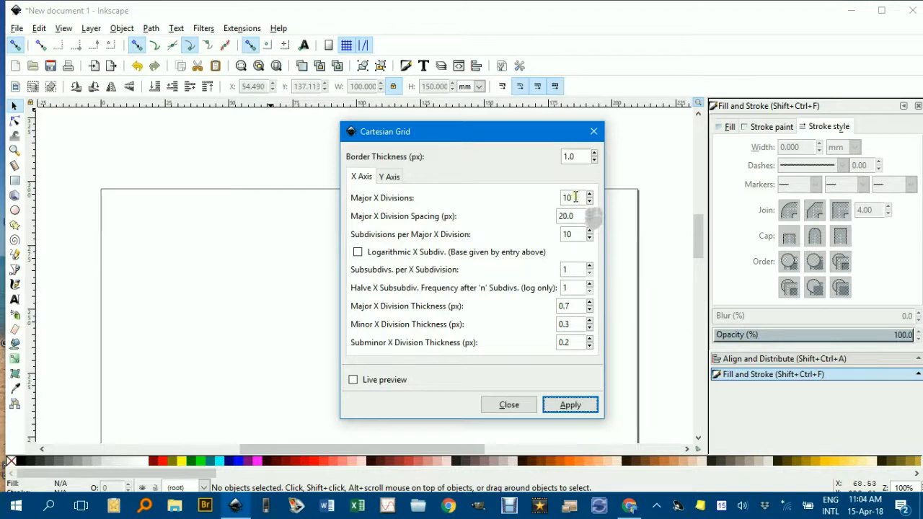
- Set the major divisions (Y to 15) in the Cartesian Grid dialog and apply it to the page
{"action": "left_click", "coordinate": [569, 197]}
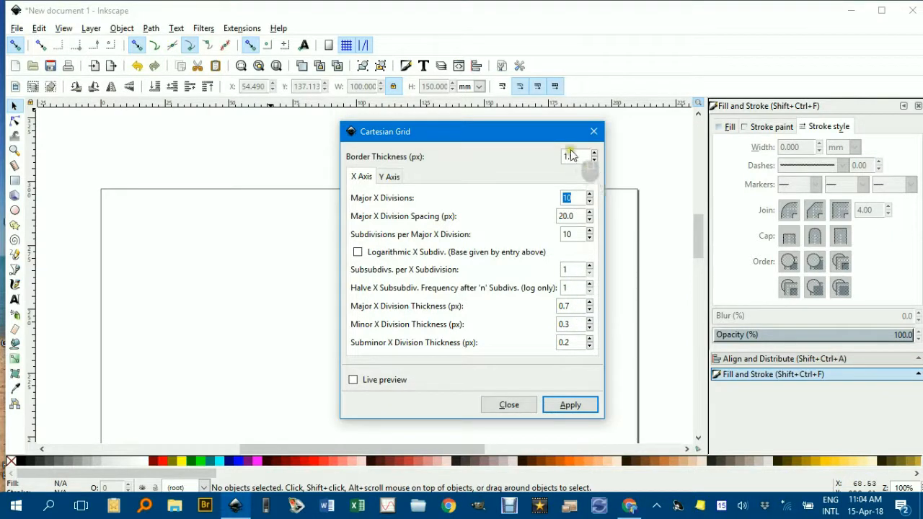
{"action": "left_click", "coordinate": [389, 176]}
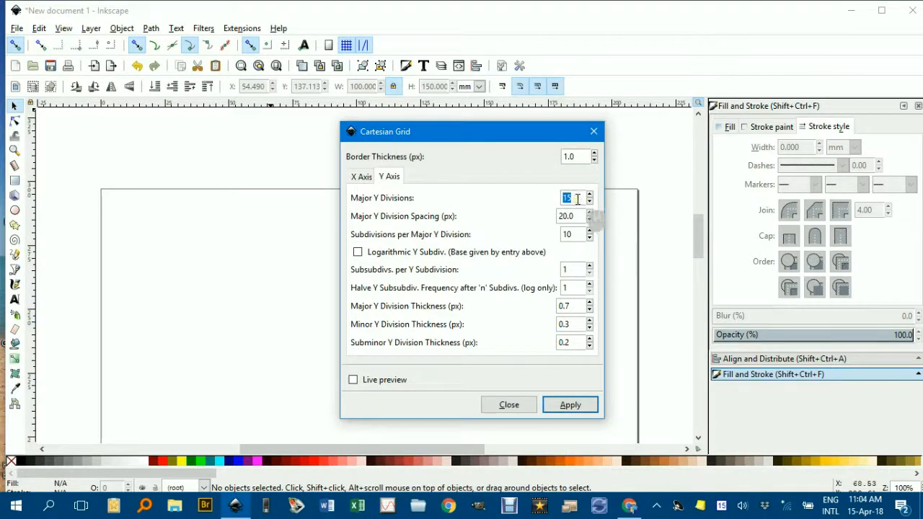
{"action": "left_click", "coordinate": [361, 176]}
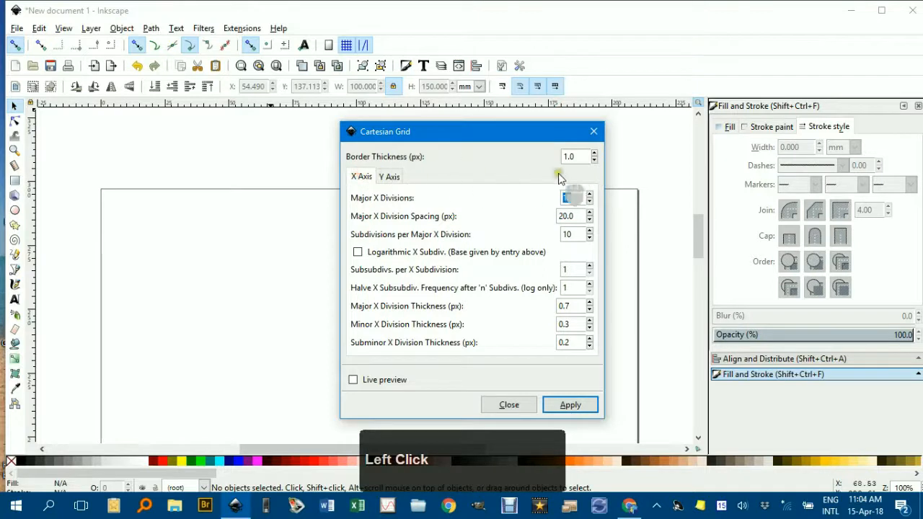
{"action": "left_click", "coordinate": [389, 176]}
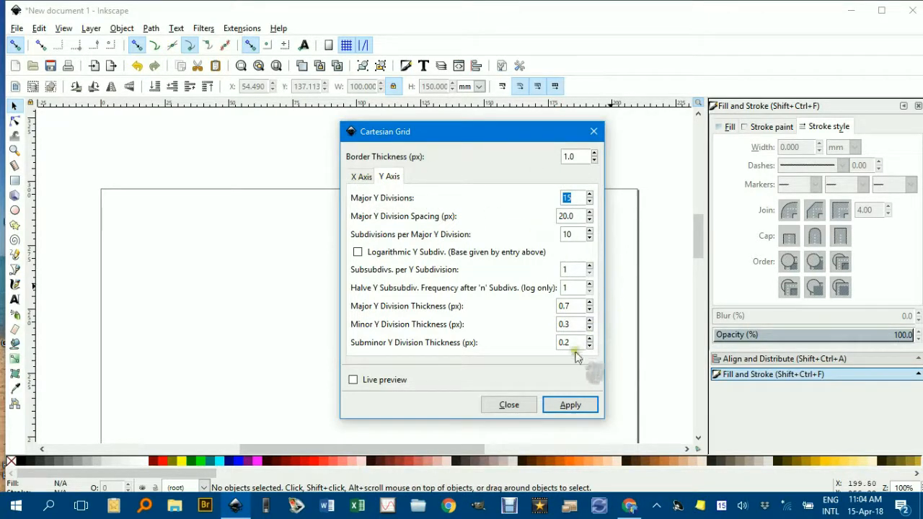
{"action": "left_click", "coordinate": [570, 404]}
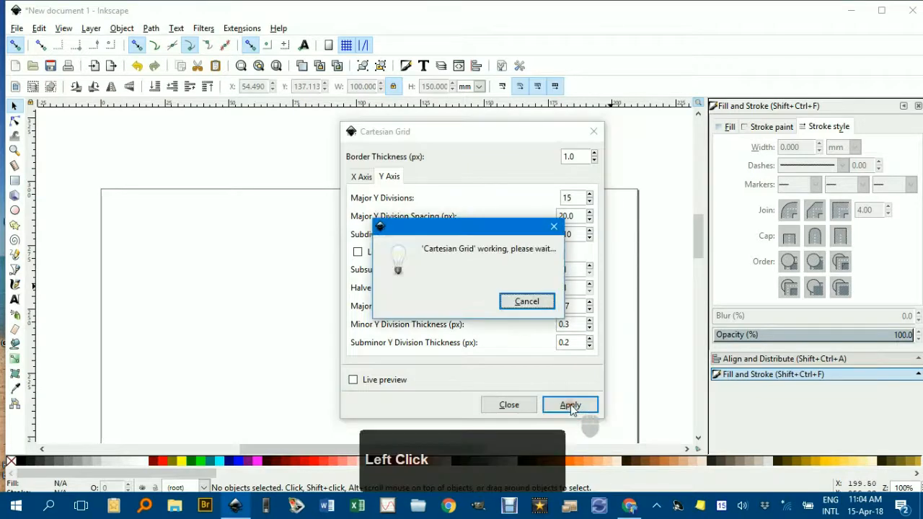
{"action": "left_click", "coordinate": [569, 404]}
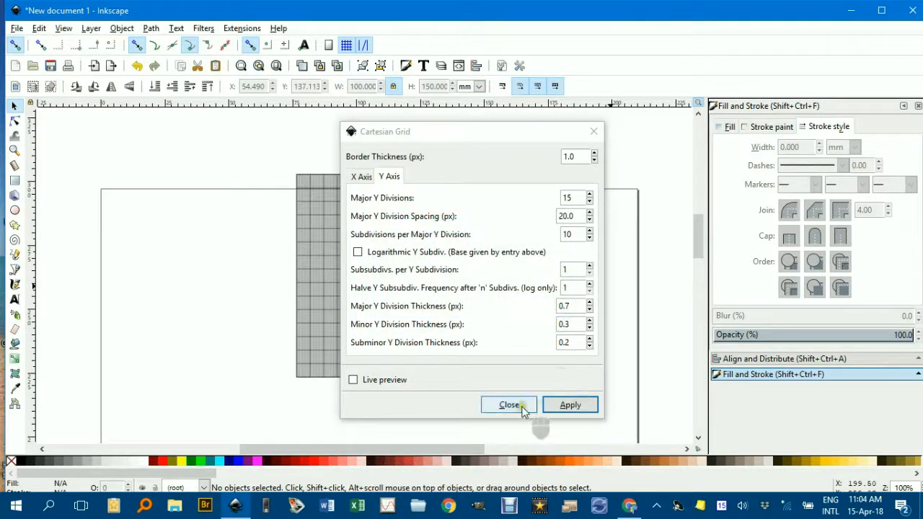
- Close the generator and set the grid to W 100 mm, H 150 mm, then shift it on the page
{"action": "left_click", "coordinate": [508, 403]}
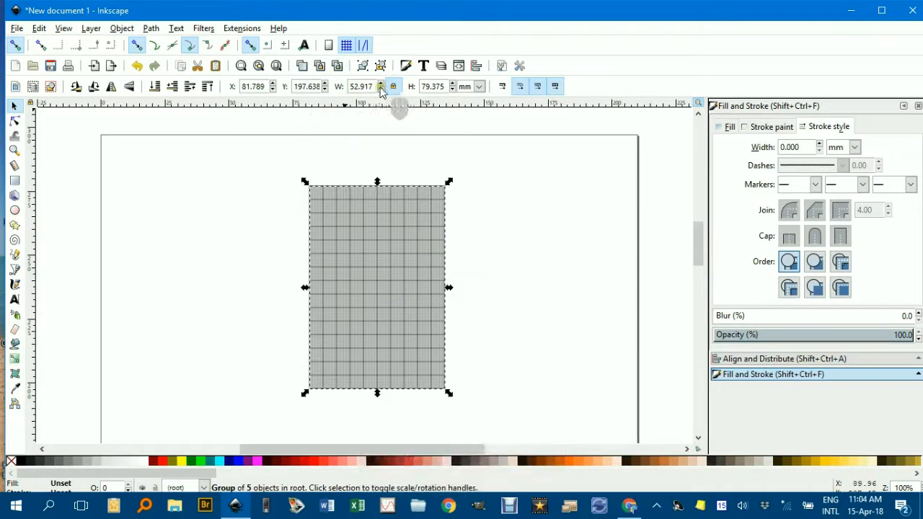
{"action": "left_click", "coordinate": [392, 87]}
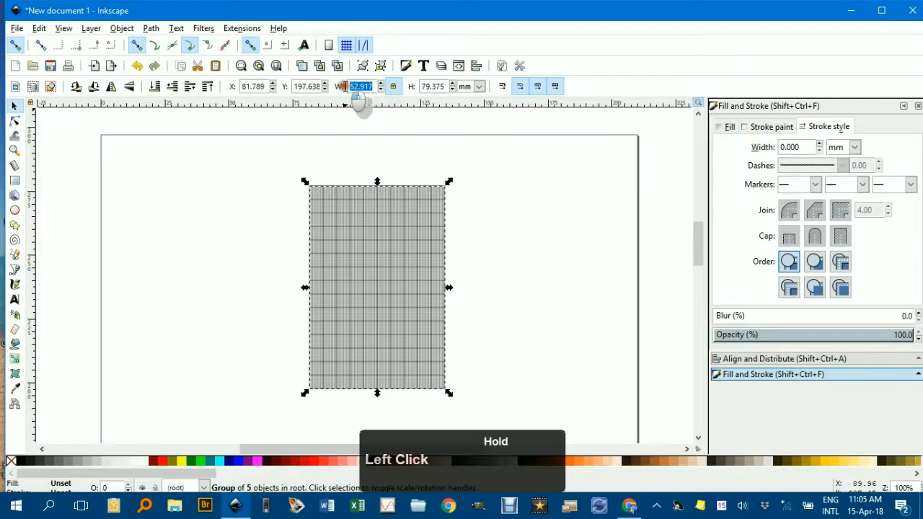
{"action": "type", "text": "10"}
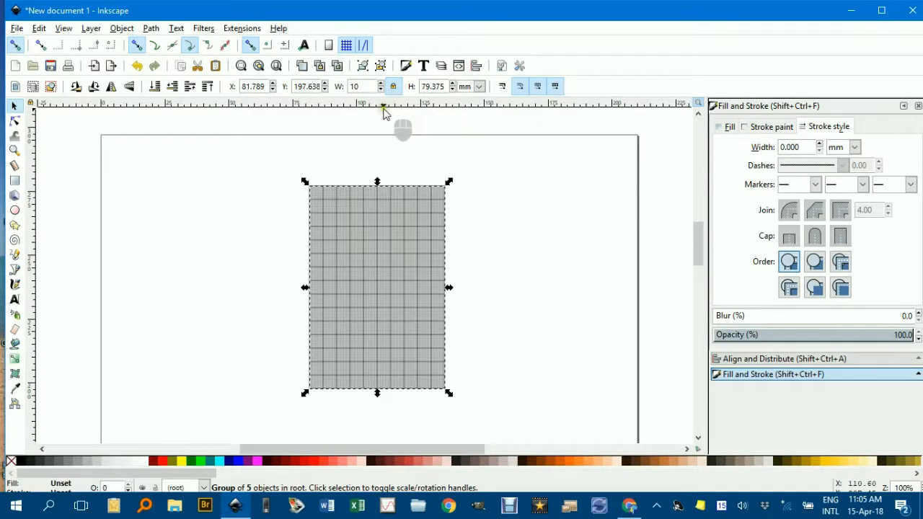
{"action": "mouse_move", "coordinate": [395, 108]}
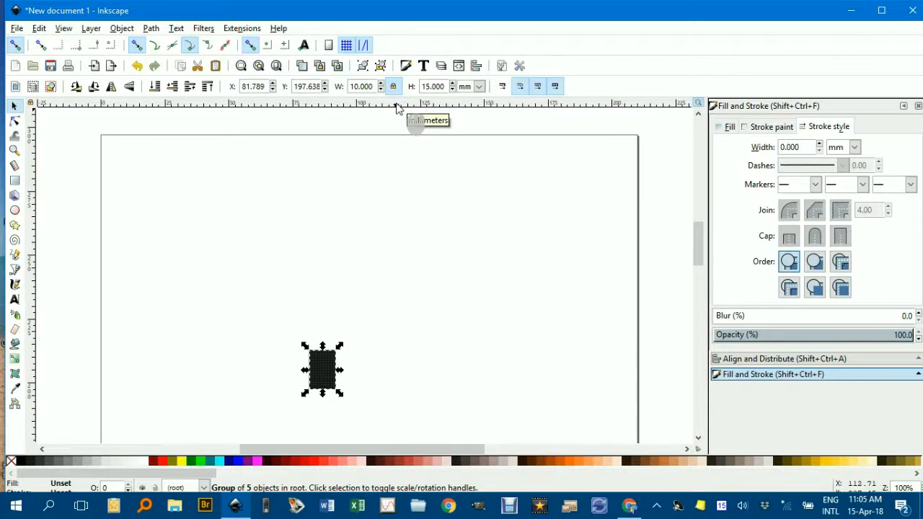
{"action": "mouse_move", "coordinate": [398, 236]}
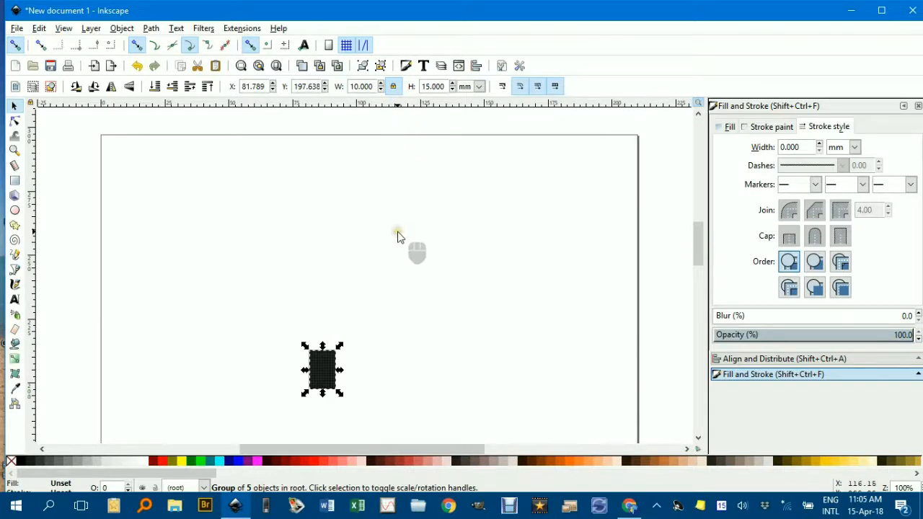
{"action": "mouse_move", "coordinate": [363, 147]}
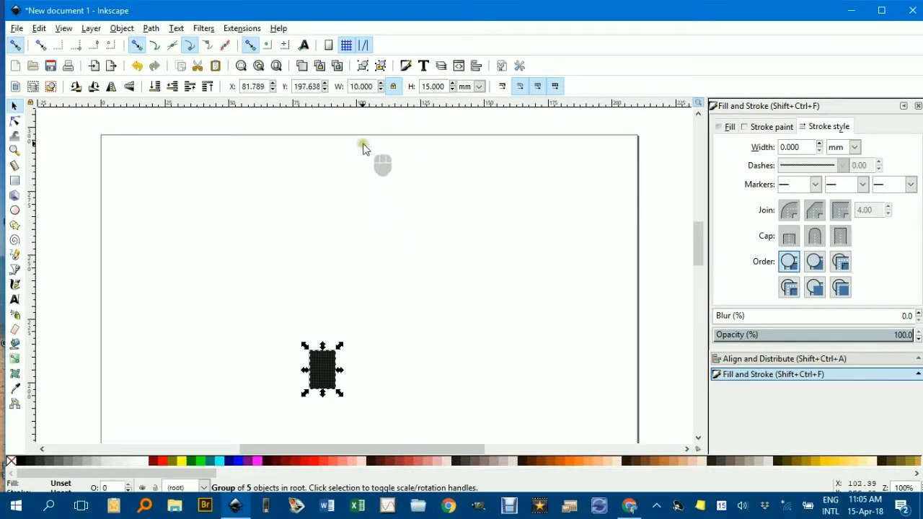
{"action": "left_click", "coordinate": [361, 86]}
{"action": "type", "text": "100.000"}
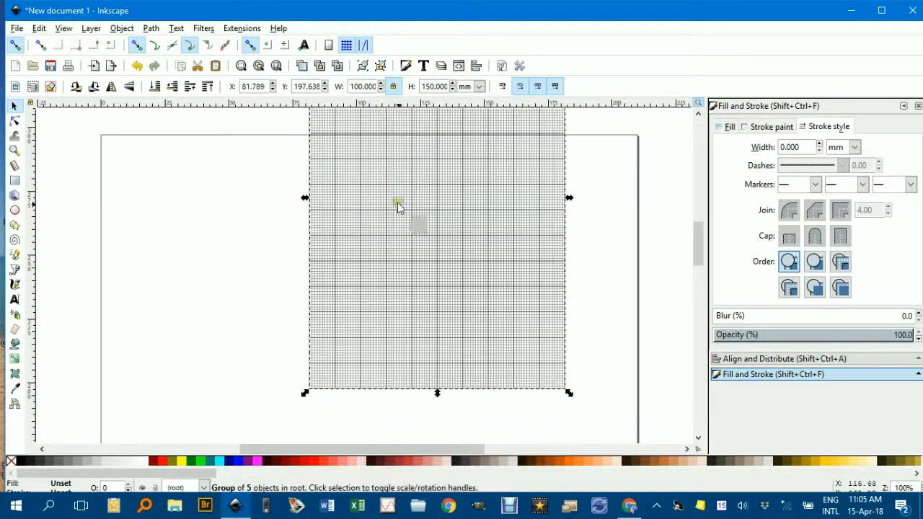
{"action": "middle_click", "coordinate": [396, 209]}
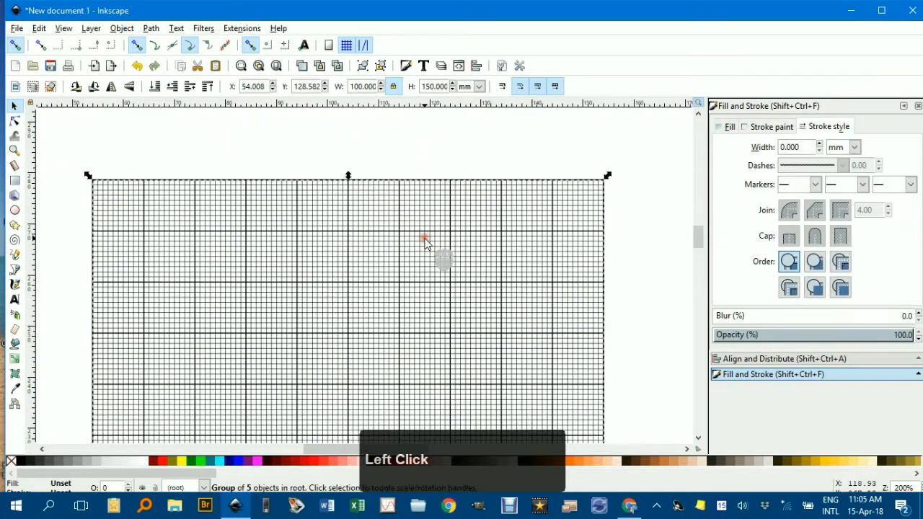
- Delete the 100x150 mm grid and reopen the Cartesian Grid extension
{"action": "key", "text": "Delete"}
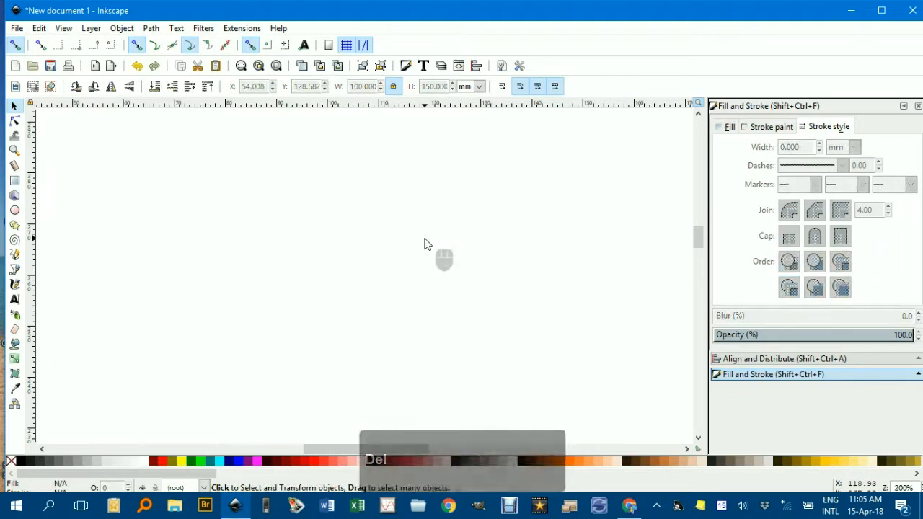
{"action": "left_click", "coordinate": [242, 28]}
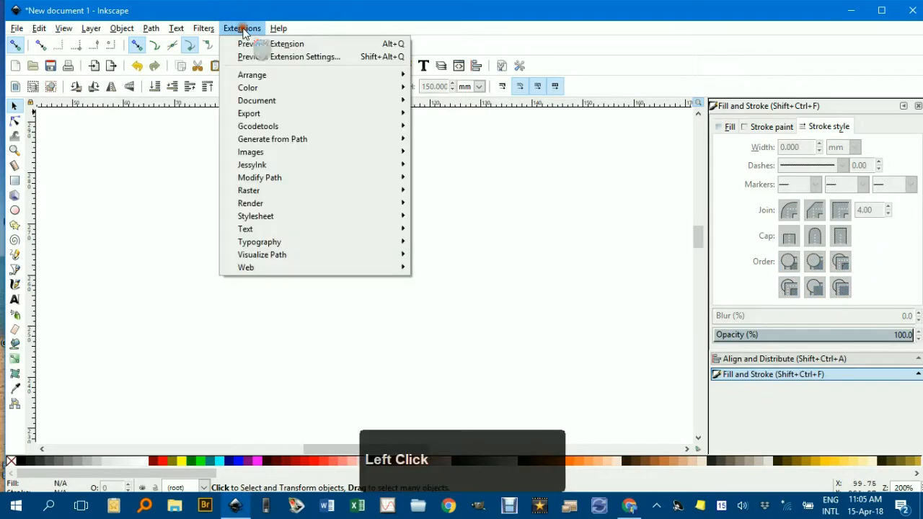
{"action": "left_click", "coordinate": [251, 202]}
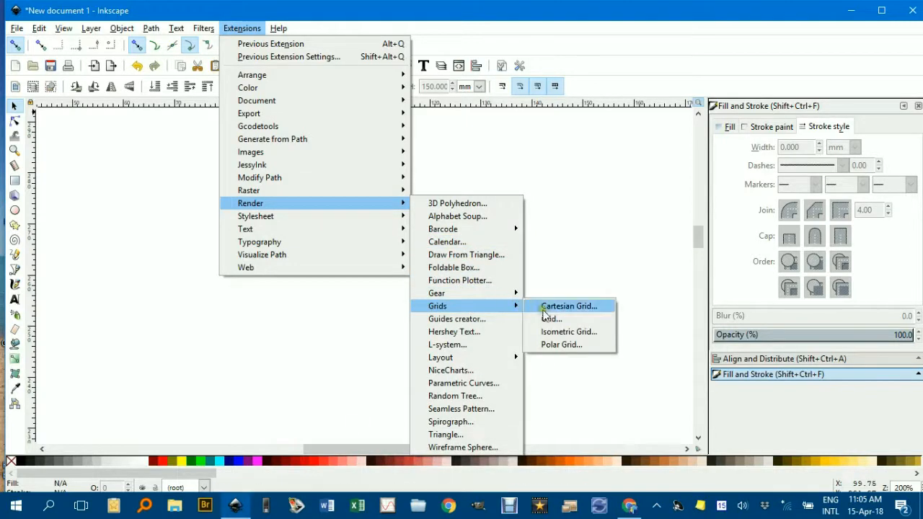
{"action": "left_click", "coordinate": [568, 306]}
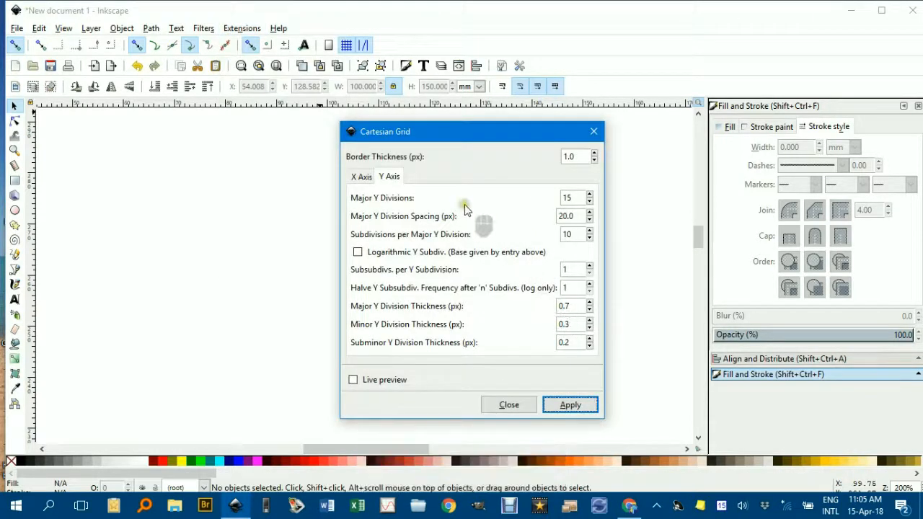
- Set Major Y Divisions to 25, apply the grid and close the dialog
{"action": "left_click", "coordinate": [576, 198]}
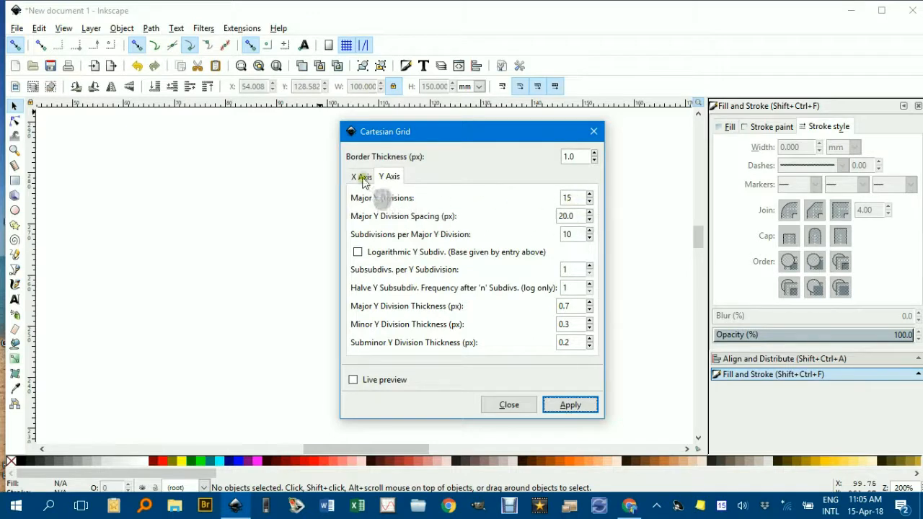
{"action": "left_click", "coordinate": [360, 176]}
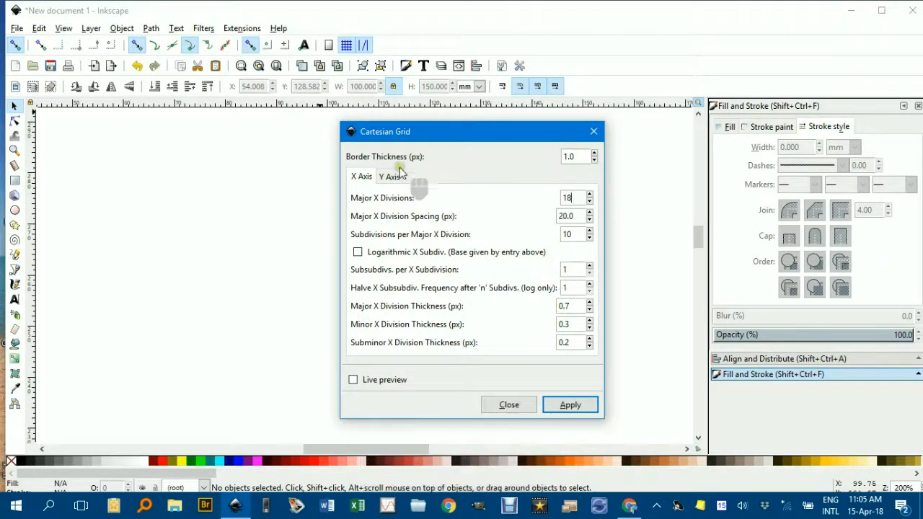
{"action": "left_click", "coordinate": [389, 176]}
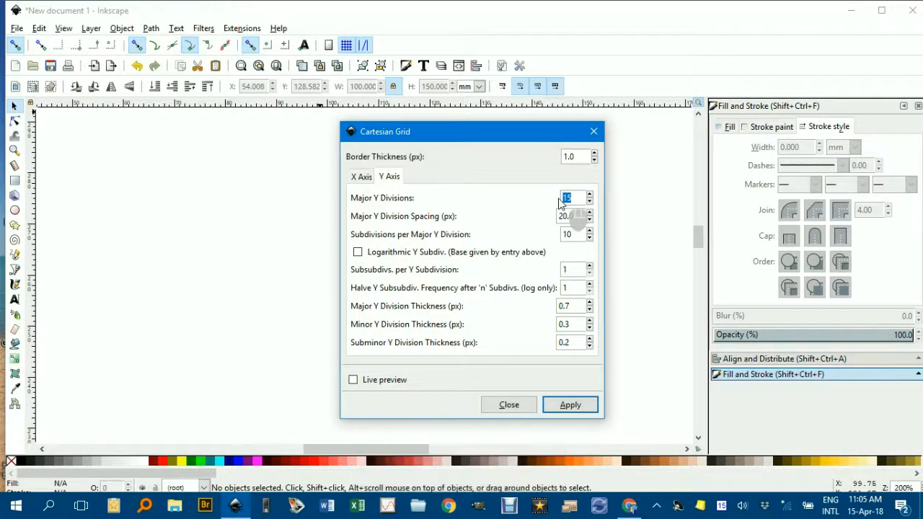
{"action": "type", "text": "25"}
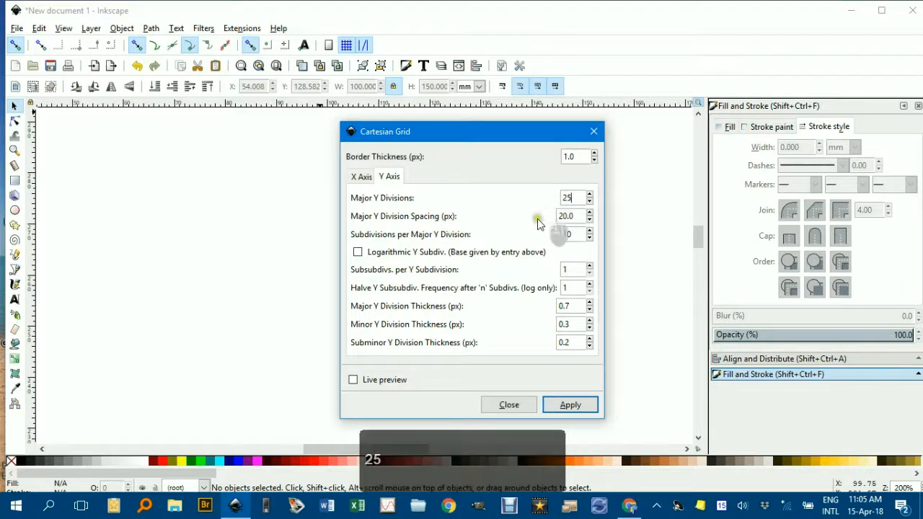
{"action": "left_click", "coordinate": [569, 404]}
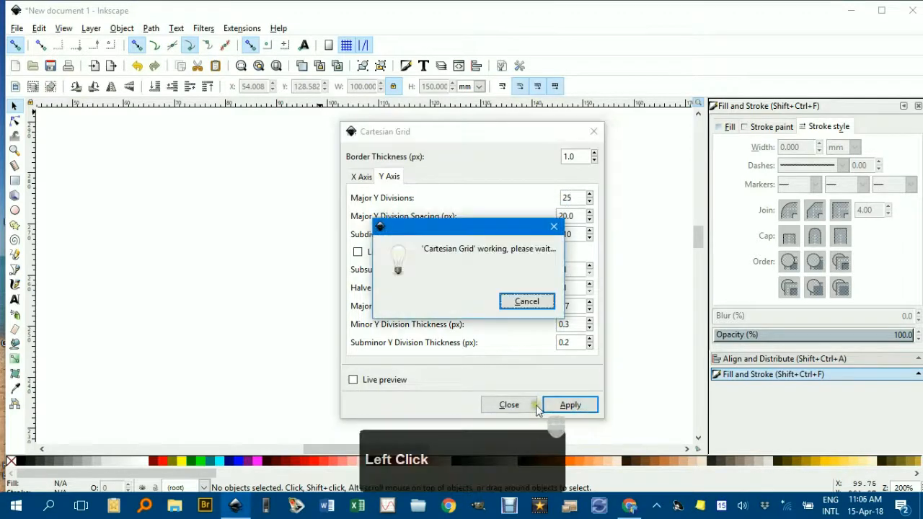
{"action": "left_click", "coordinate": [571, 404]}
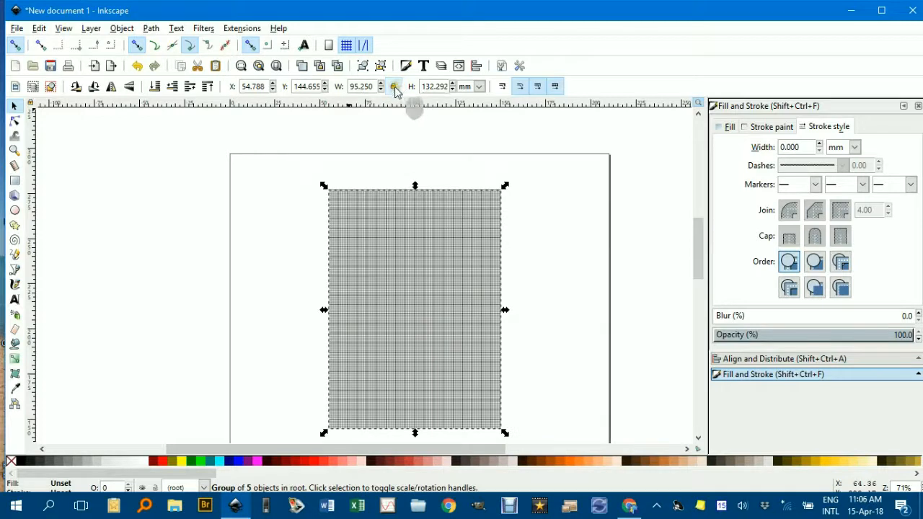
- Lock the W/H ratio and set the grid width to 180 mm (height 250 mm)
{"action": "left_click", "coordinate": [393, 86]}
{"action": "type", "text": "250.000"}
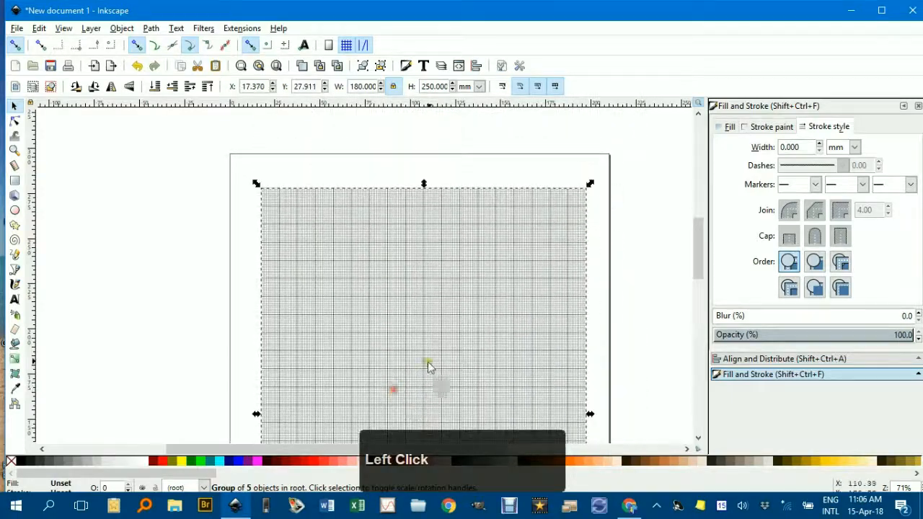
{"action": "middle_click", "coordinate": [429, 366]}
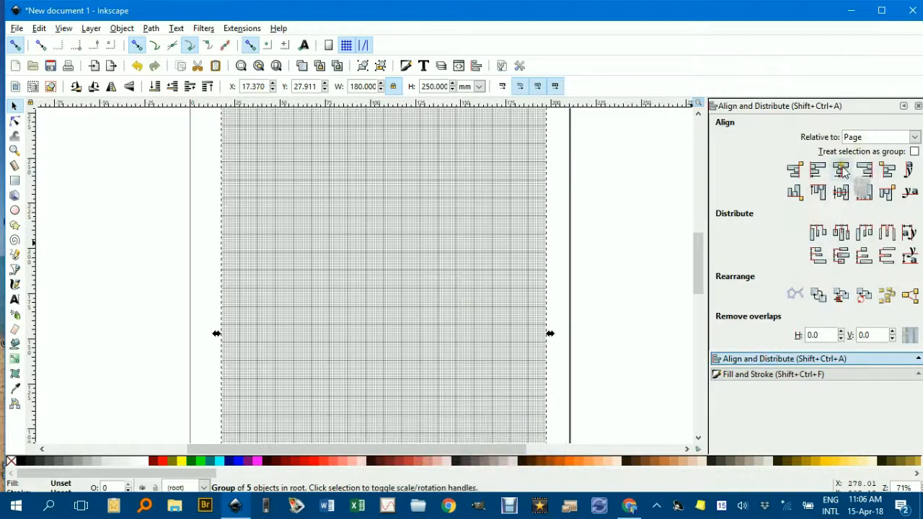
- Centre the 180x250 mm grid on the page with Align and Distribute
{"action": "left_click", "coordinate": [840, 168]}
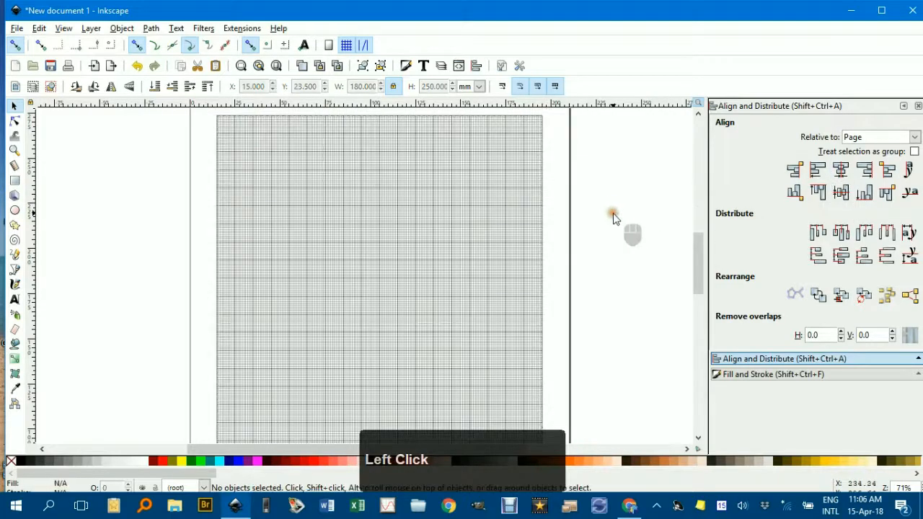
{"action": "middle_click", "coordinate": [613, 216]}
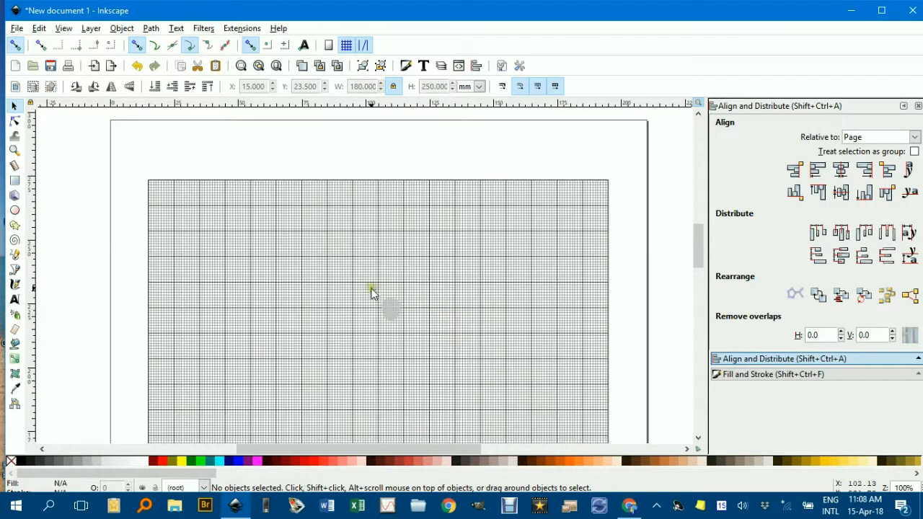
{"action": "mouse_move", "coordinate": [374, 265]}
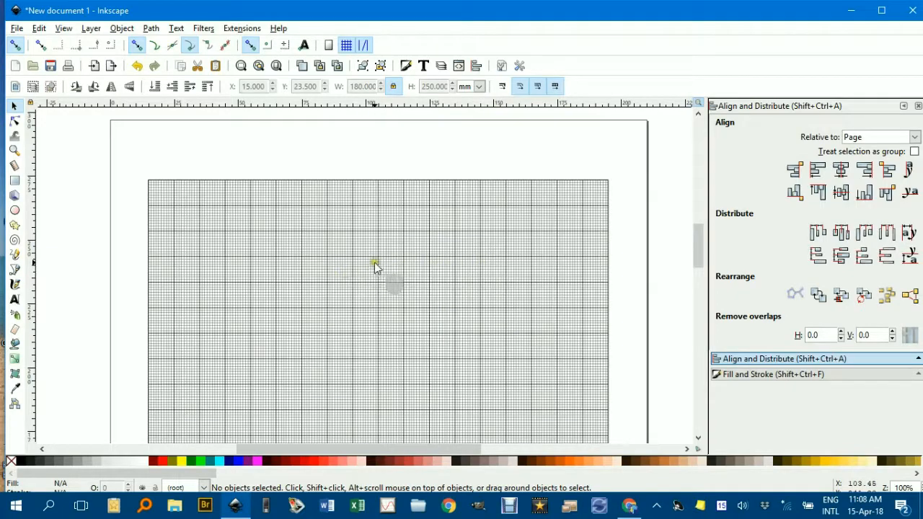
{"action": "key", "text": "ctrl"}
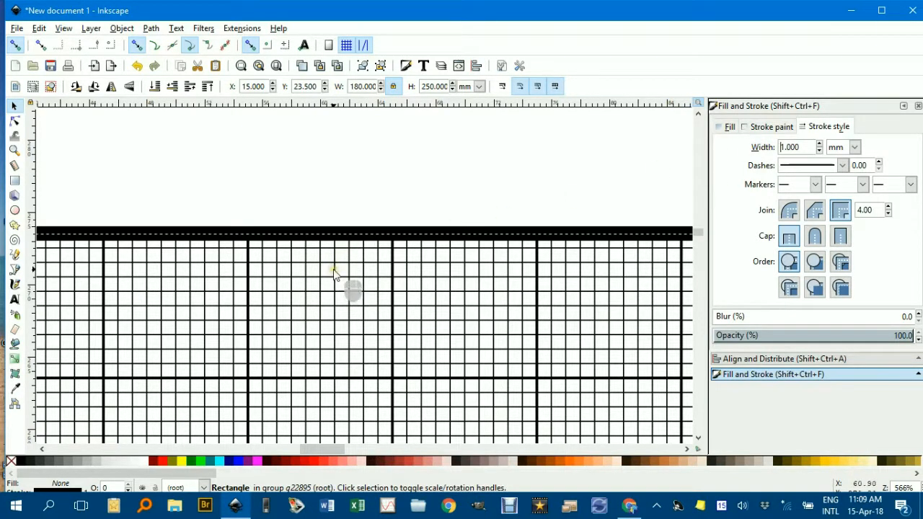
{"action": "left_click", "coordinate": [334, 273]}
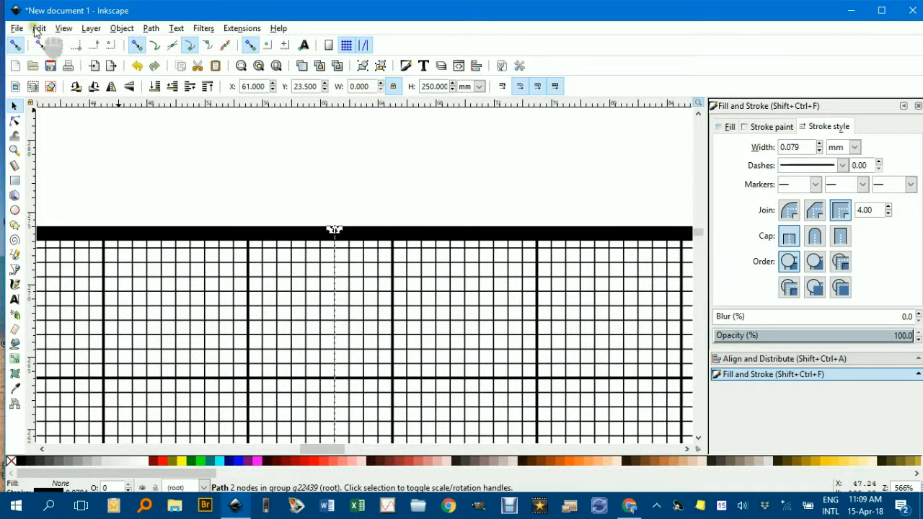
{"action": "left_click", "coordinate": [40, 29]}
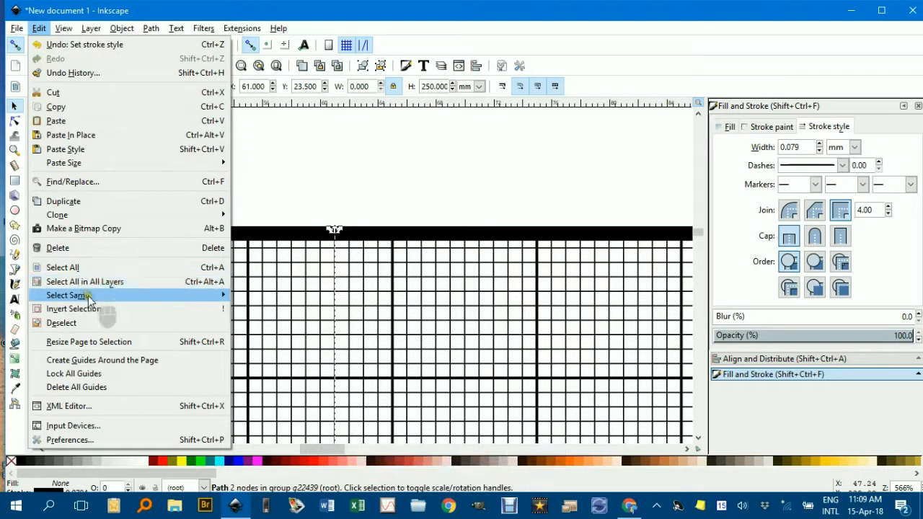
{"action": "left_click", "coordinate": [67, 294]}
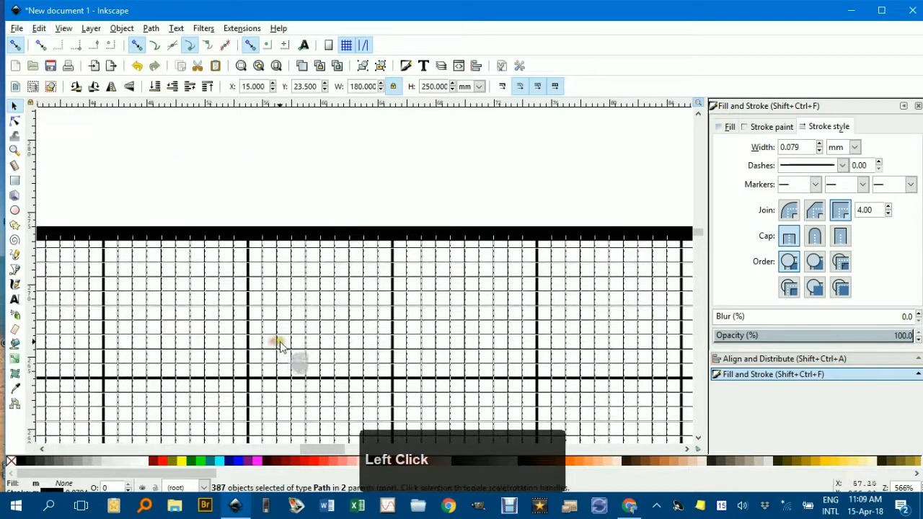
{"action": "left_click", "coordinate": [793, 147]}
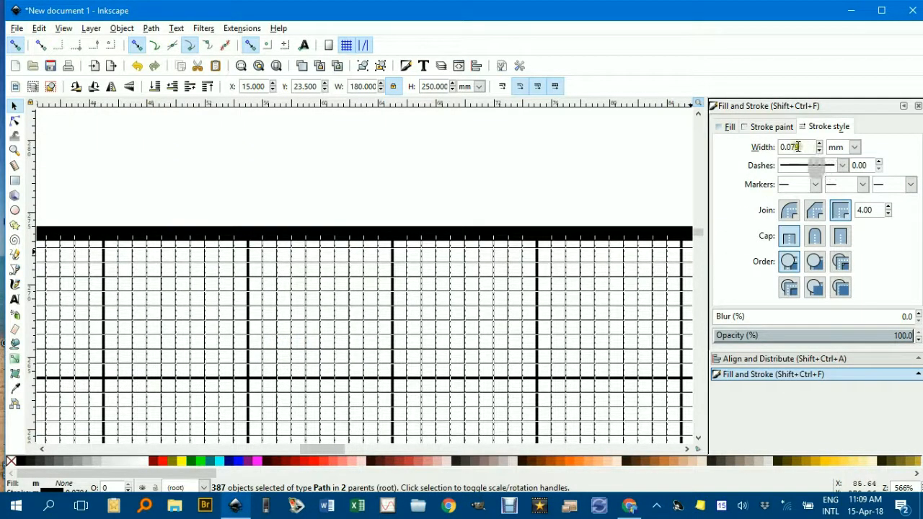
{"action": "left_click", "coordinate": [817, 144]}
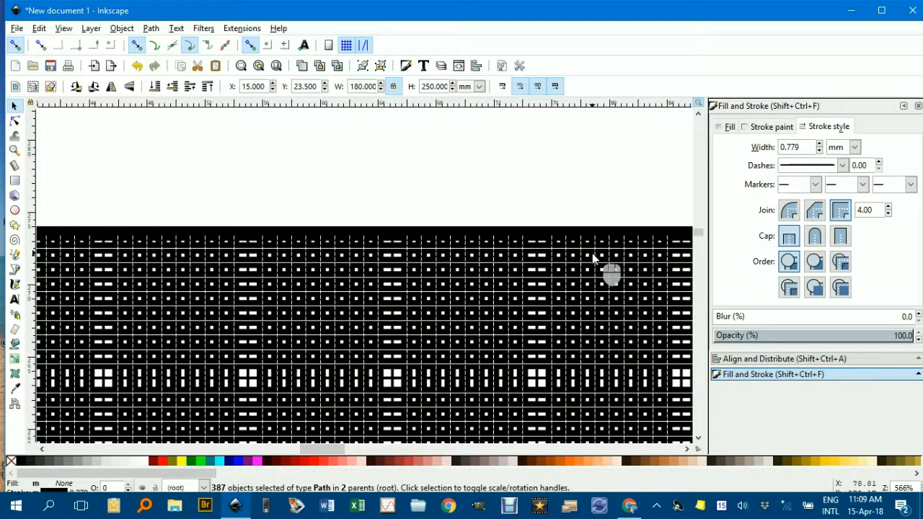
{"action": "key", "text": "ctrl+z"}
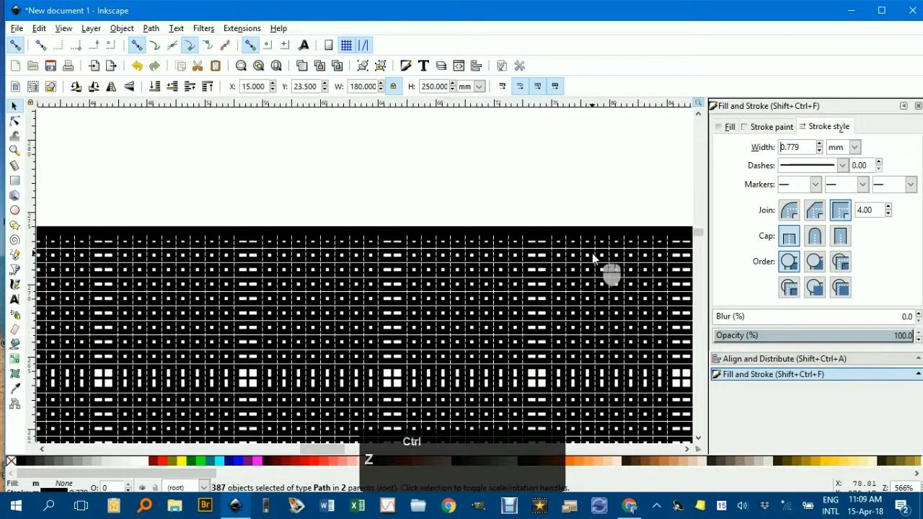
{"action": "type", "text": "0.079"}
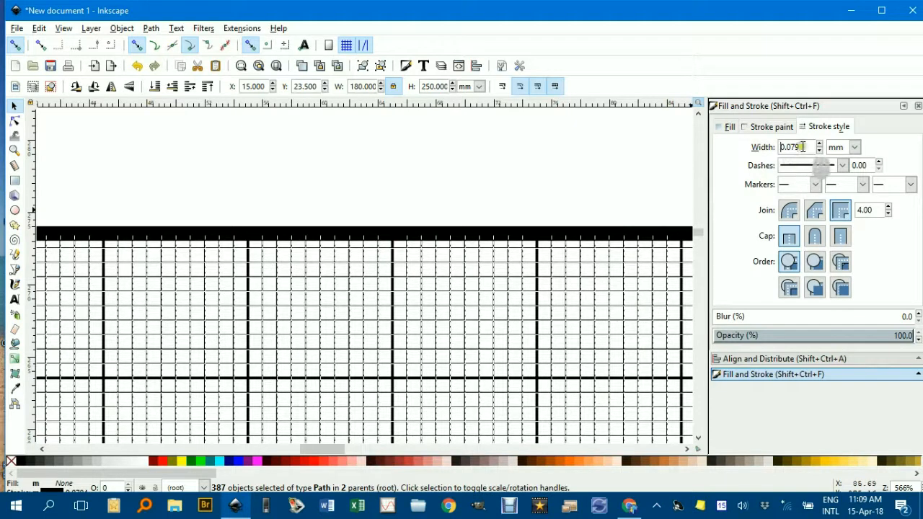
{"action": "left_click", "coordinate": [796, 147]}
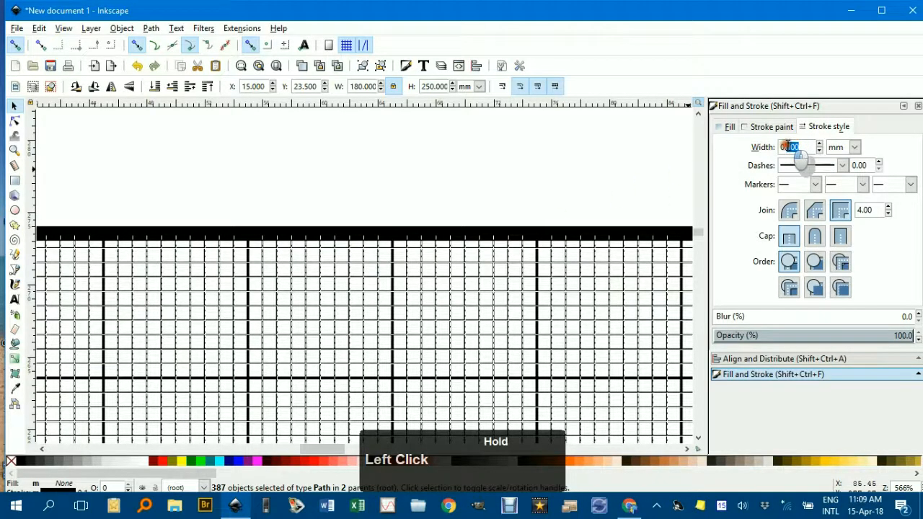
{"action": "type", "text": "0.200"}
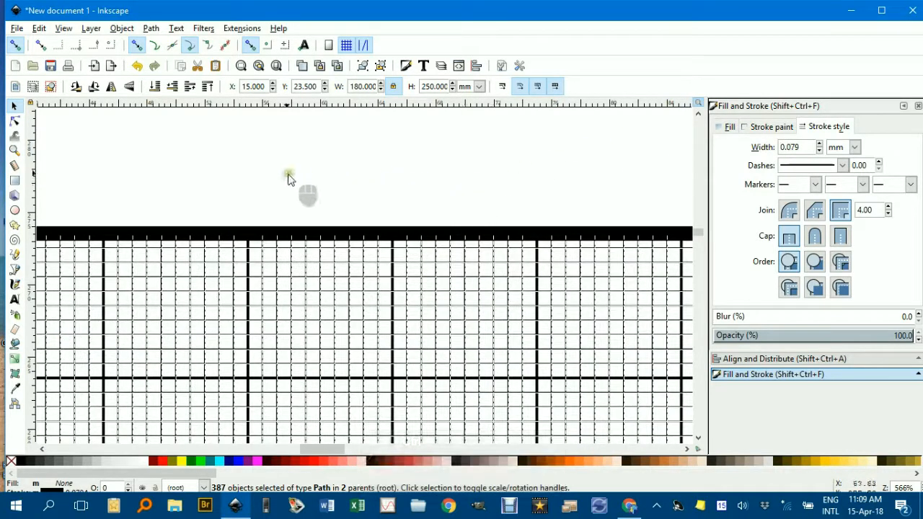
{"action": "mouse_move", "coordinate": [395, 179]}
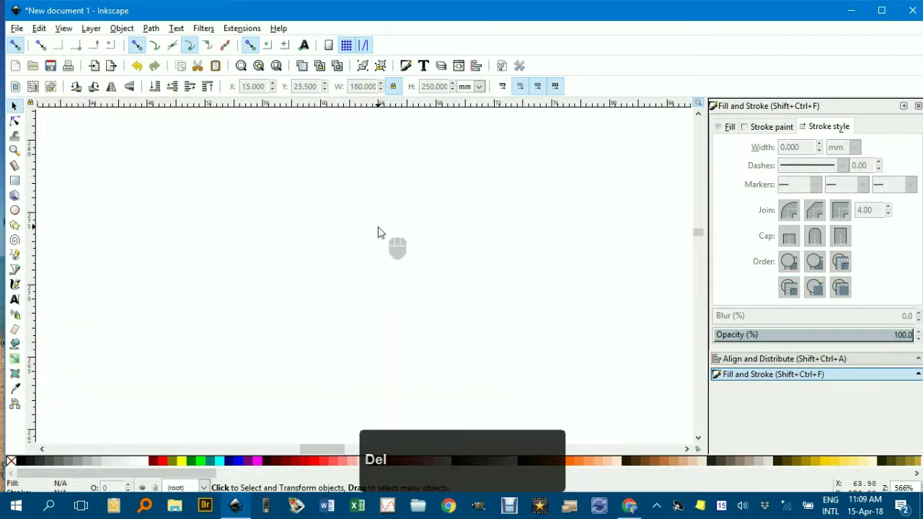
- With the grid deleted, reopen the Cartesian Grid extension
{"action": "scroll", "scroll_direction": "down", "scroll_amount": 3}
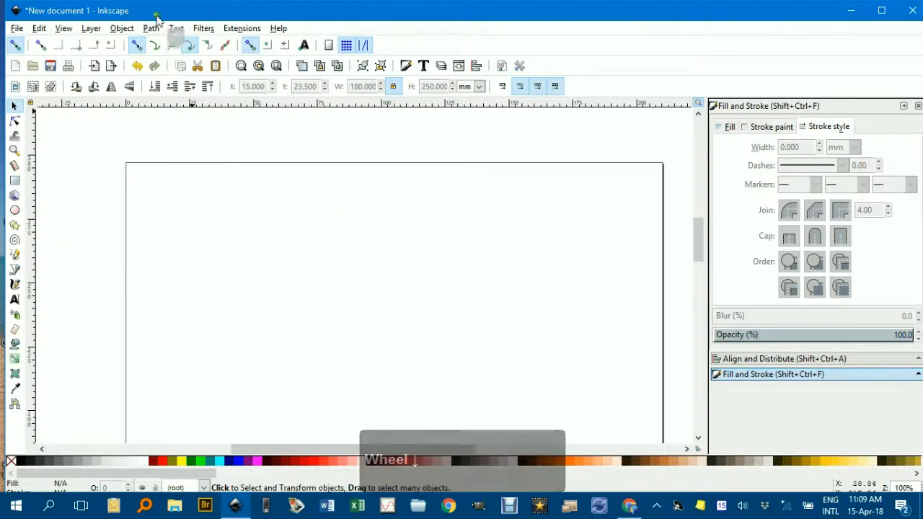
{"action": "left_click", "coordinate": [242, 29]}
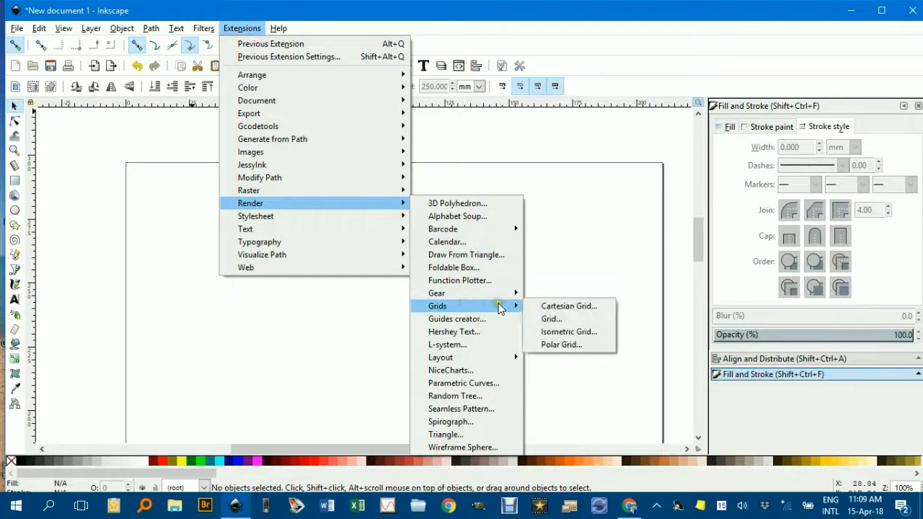
{"action": "left_click", "coordinate": [568, 306]}
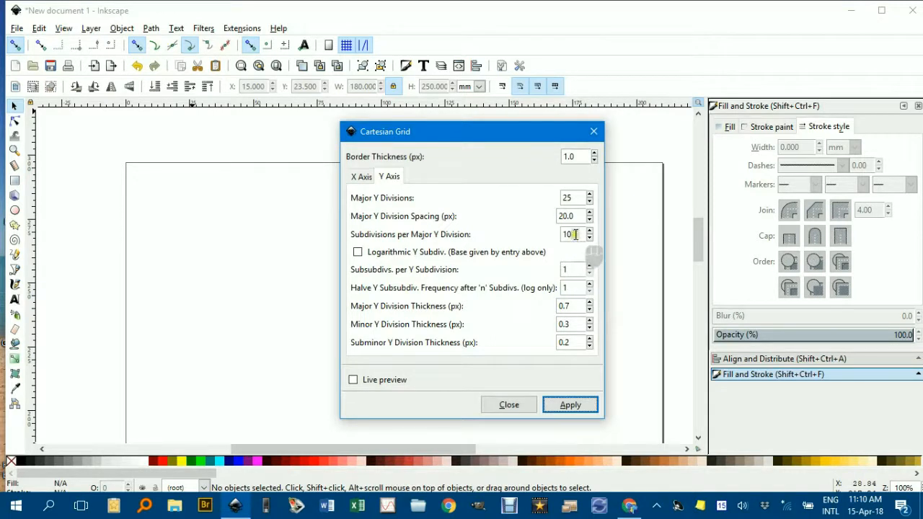
- Set 5 subdivisions per major division on Y and X, apply and close
{"action": "left_click", "coordinate": [569, 234]}
{"action": "type", "text": "5"}
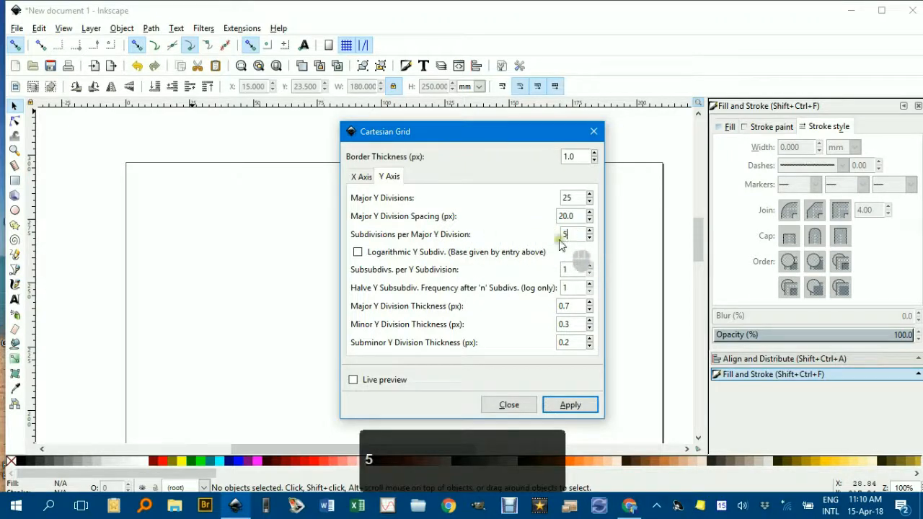
{"action": "left_click", "coordinate": [360, 176]}
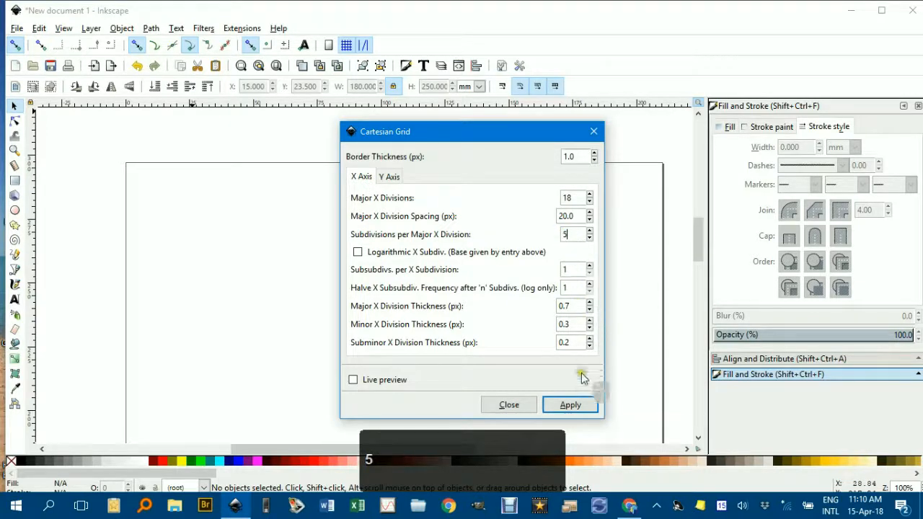
{"action": "left_click", "coordinate": [570, 404]}
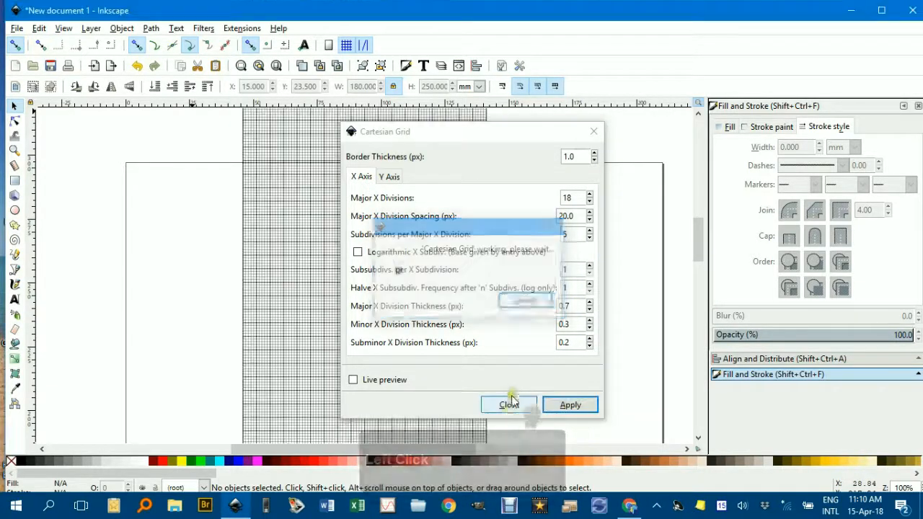
{"action": "left_click", "coordinate": [509, 404]}
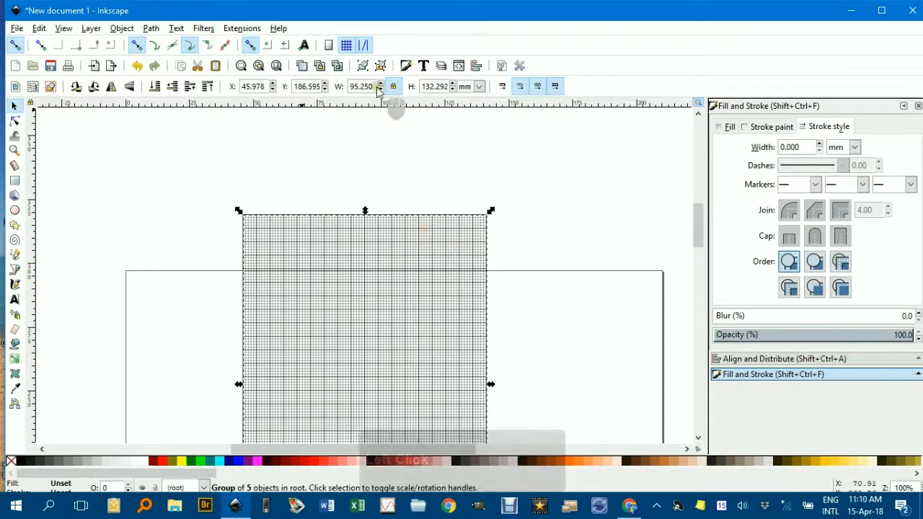
- Resize the grid proportionally to 180 by 250 mm and centre it on the page via Align and Distribute
{"action": "left_click", "coordinate": [363, 87]}
{"action": "type", "text": "180.000"}
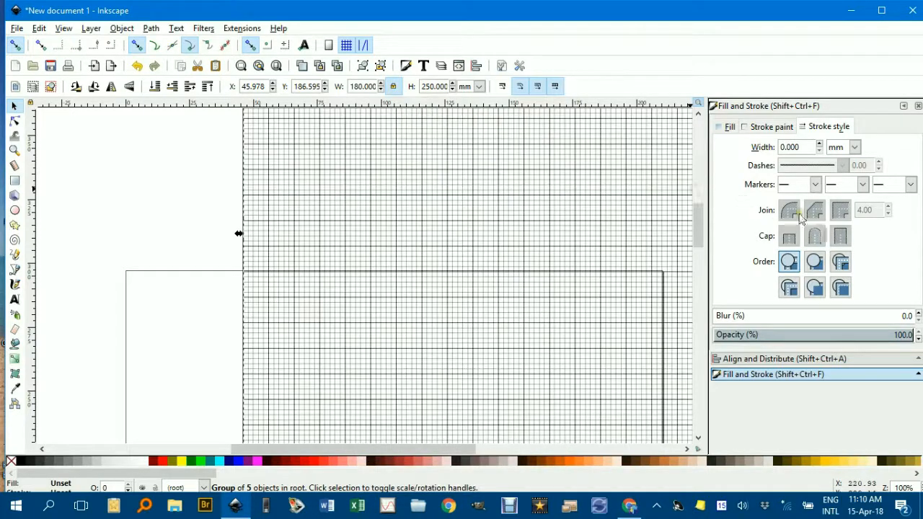
{"action": "left_click", "coordinate": [769, 358]}
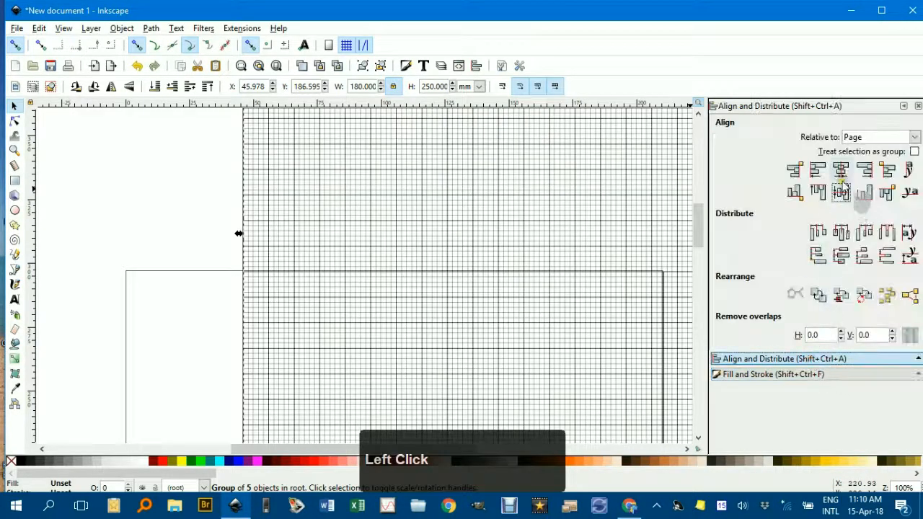
{"action": "left_click", "coordinate": [839, 192]}
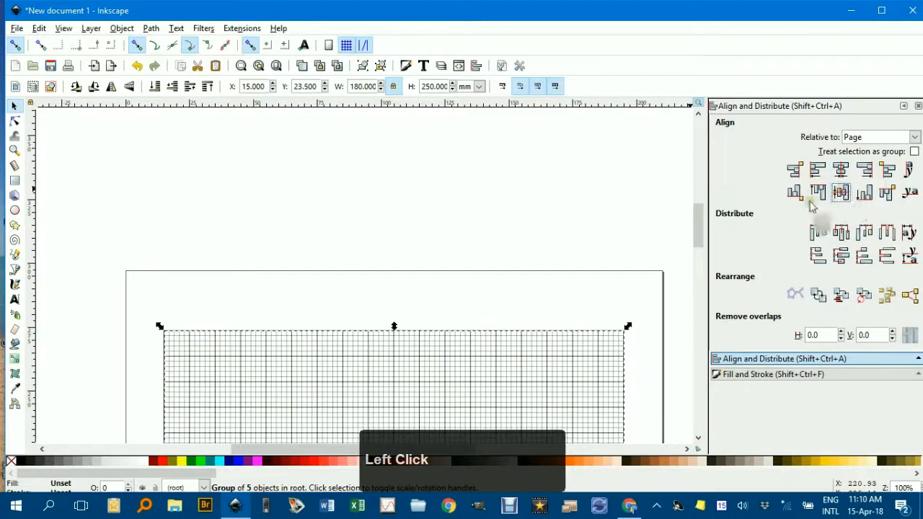
{"action": "middle_click", "coordinate": [452, 225]}
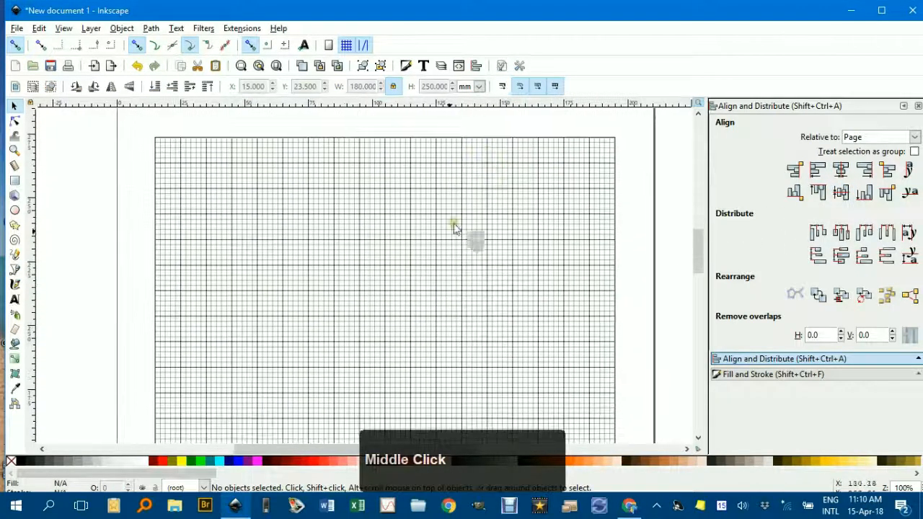